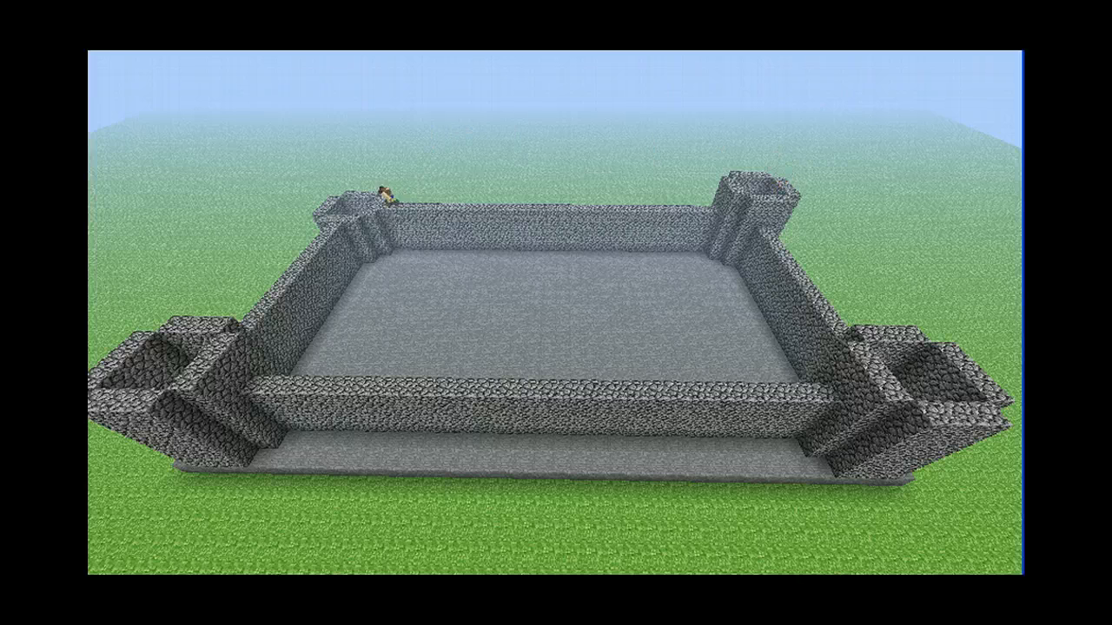
pyautogui.moveTo(556, 312)
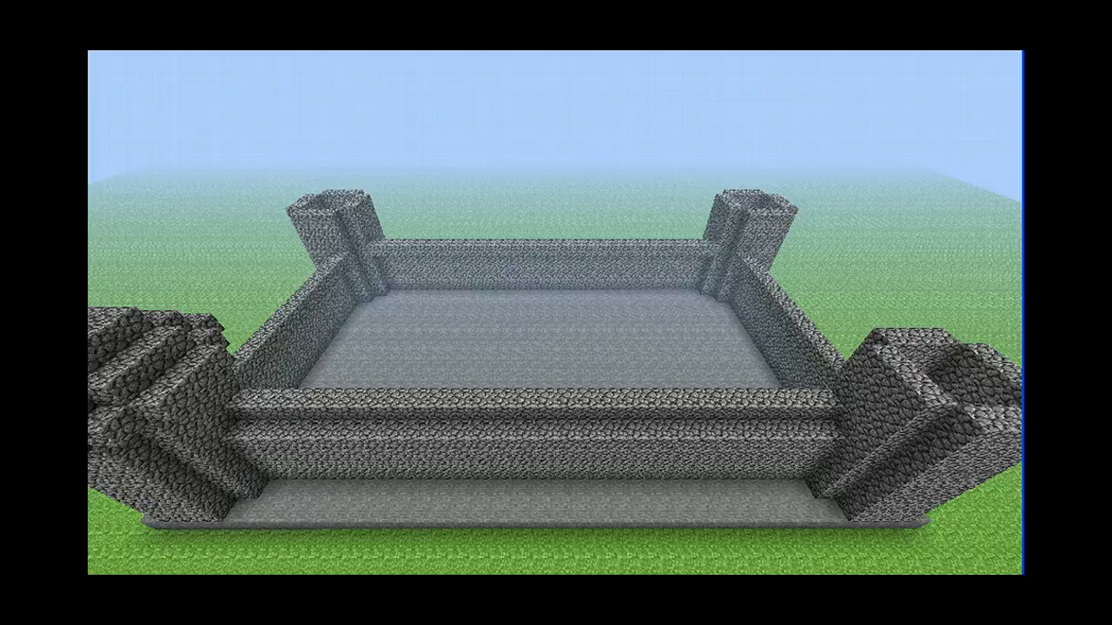
pyautogui.moveTo(555, 313)
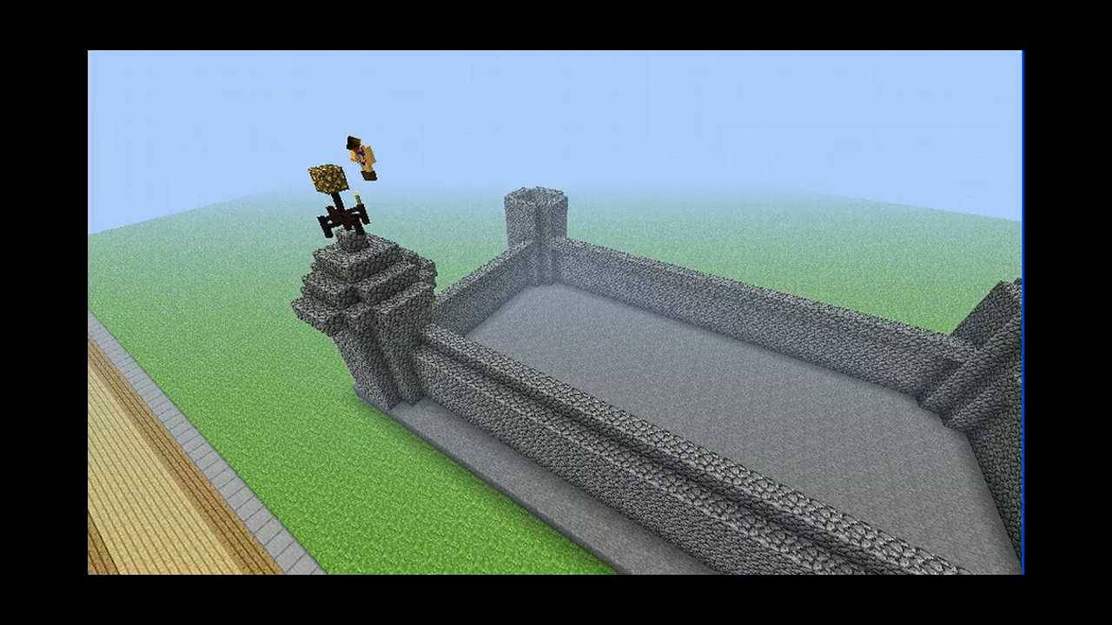